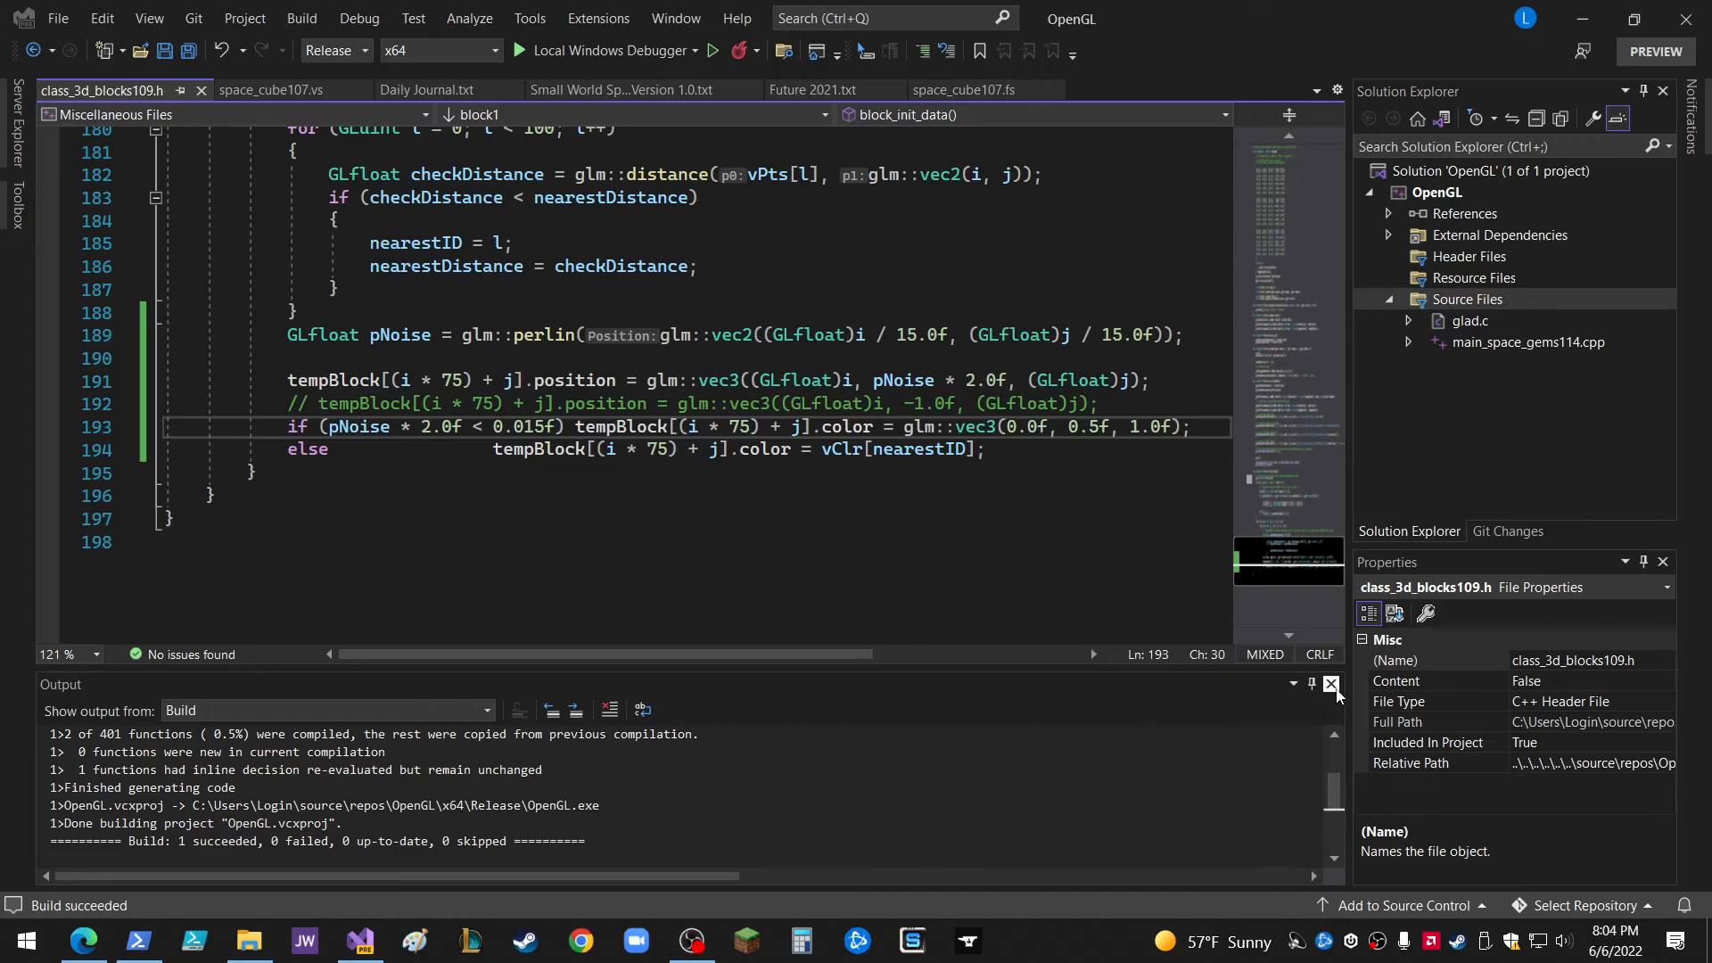
# Close the Output pane and highlight the line-193 water-colour condition in block_init_data.
pyautogui.click(1329, 685)
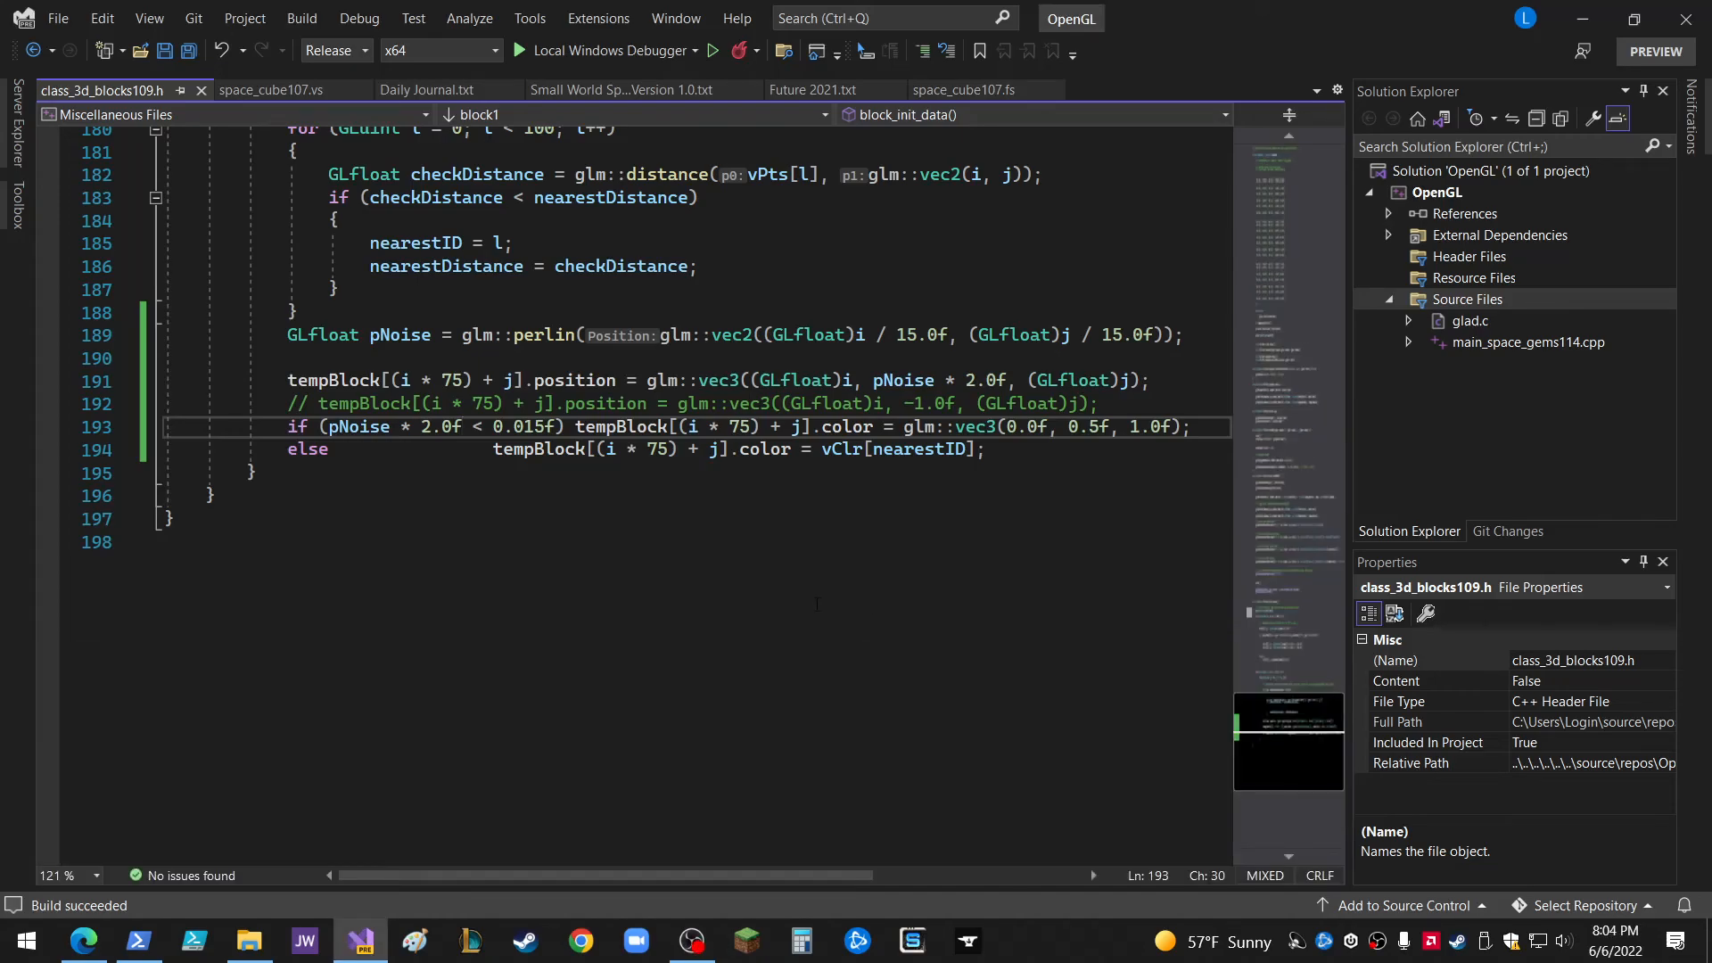
pyautogui.scroll(-3)
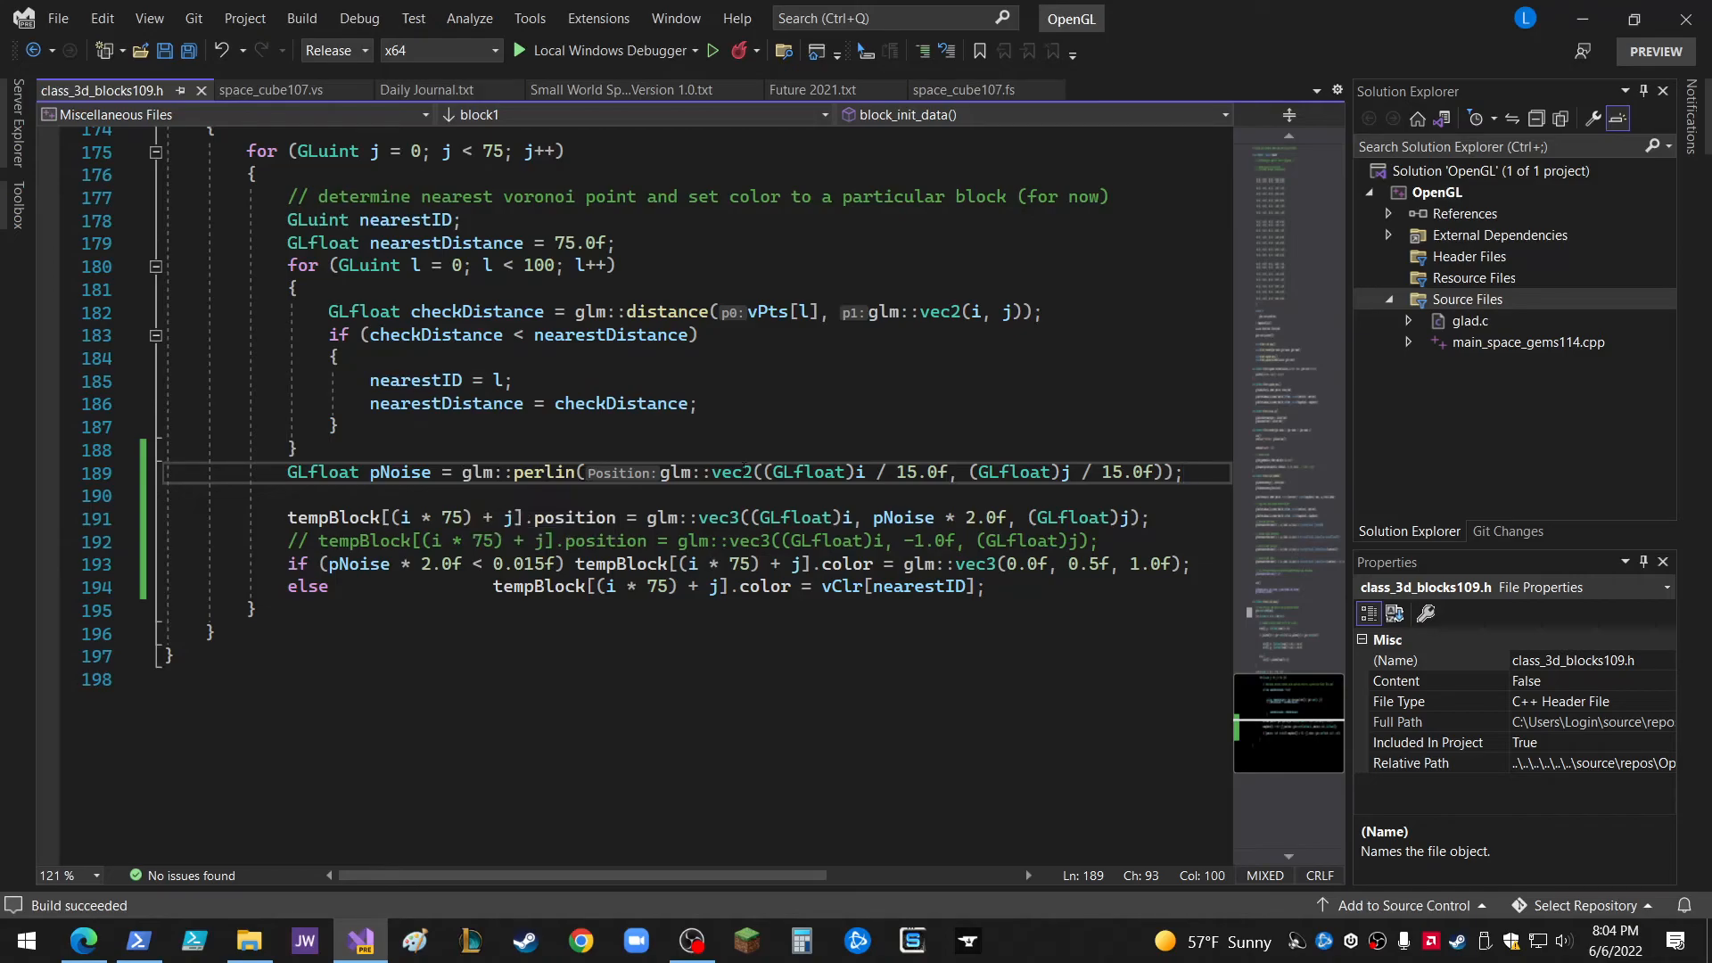
pyautogui.click(461, 472)
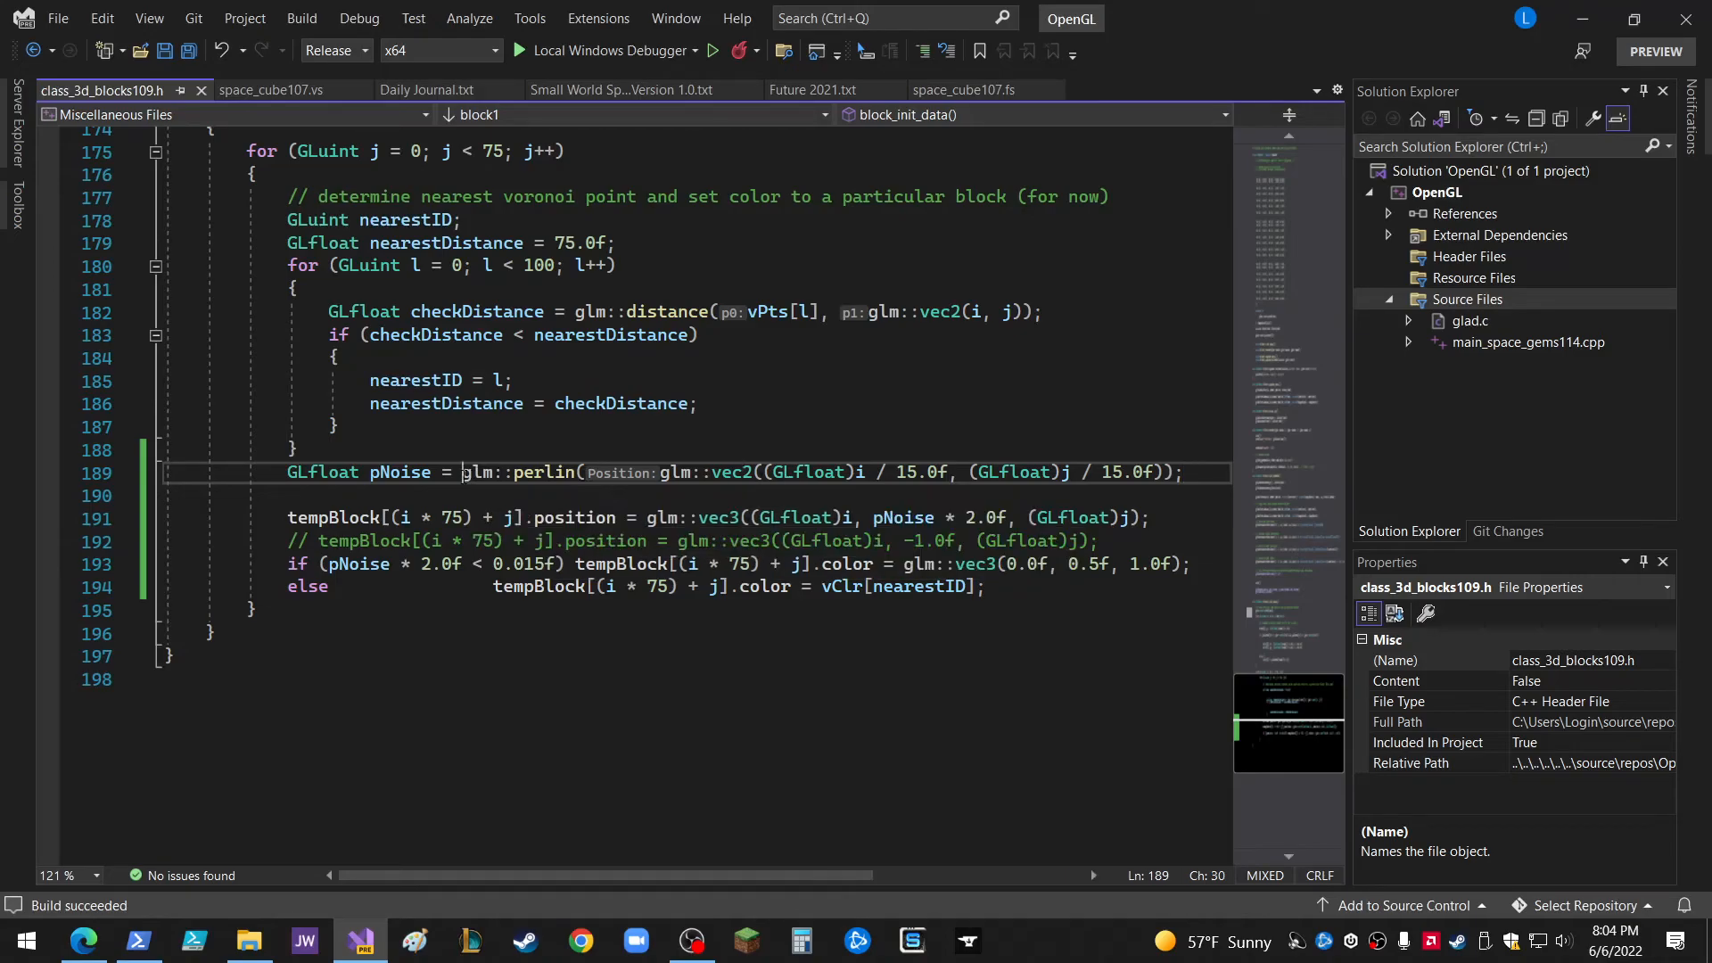
pyautogui.moveTo(463, 472); pyautogui.dragTo(1181, 472)
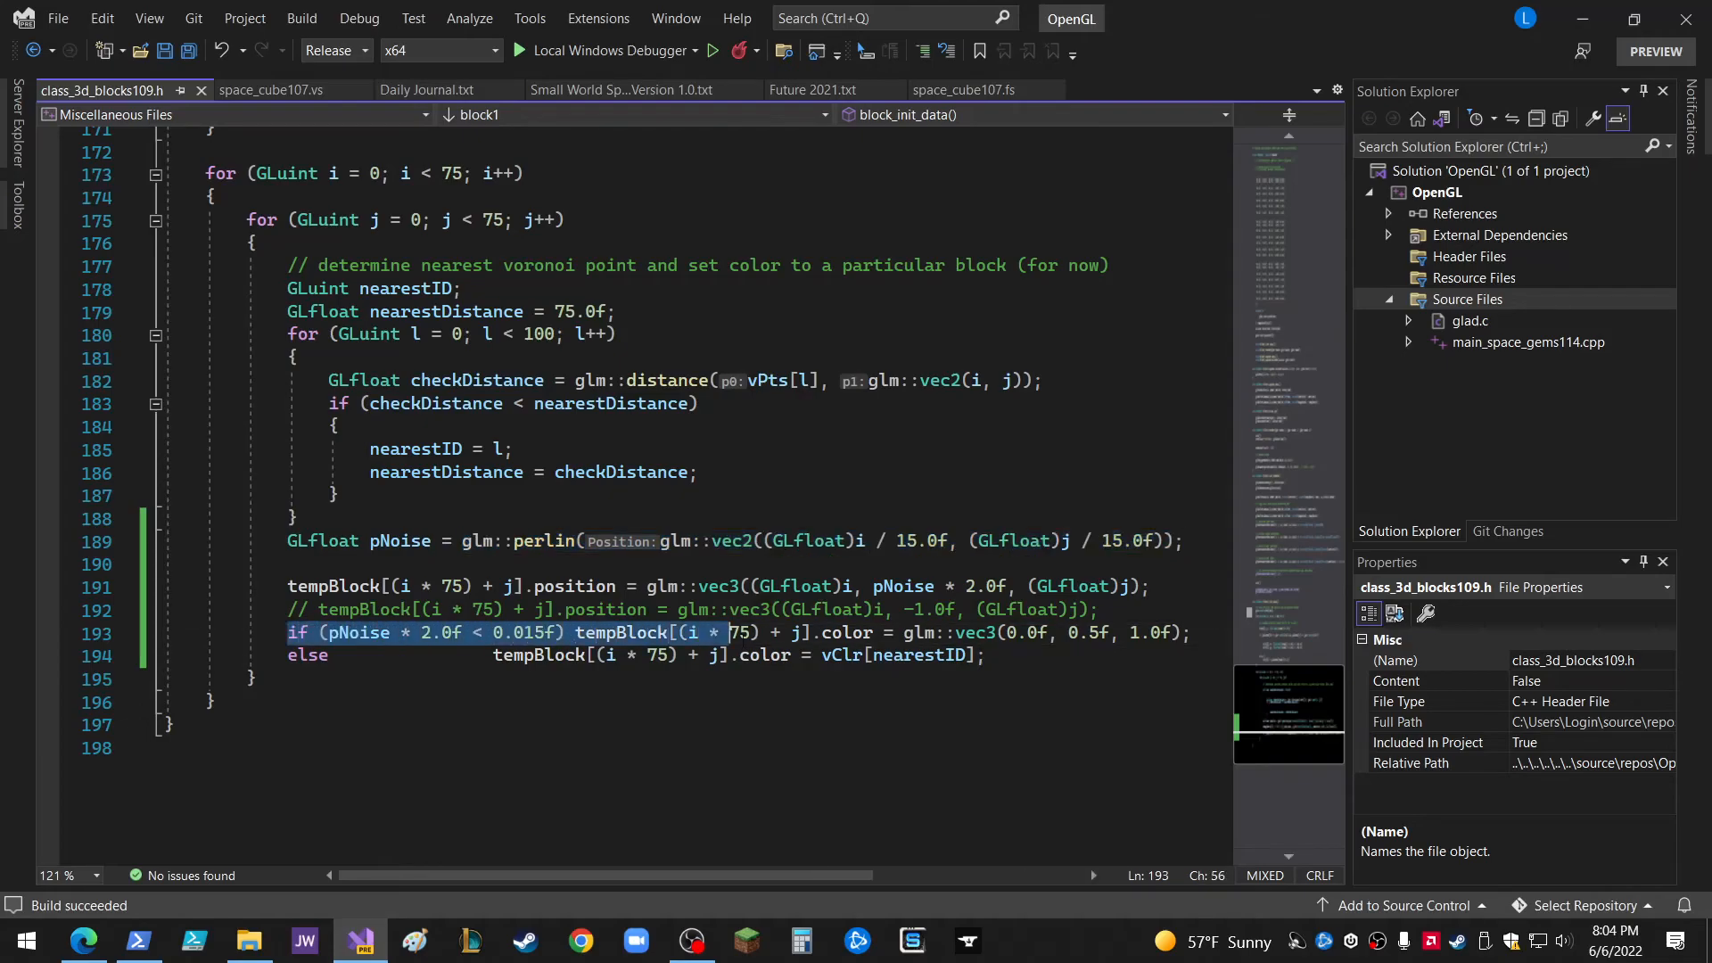
pyautogui.click(988, 656)
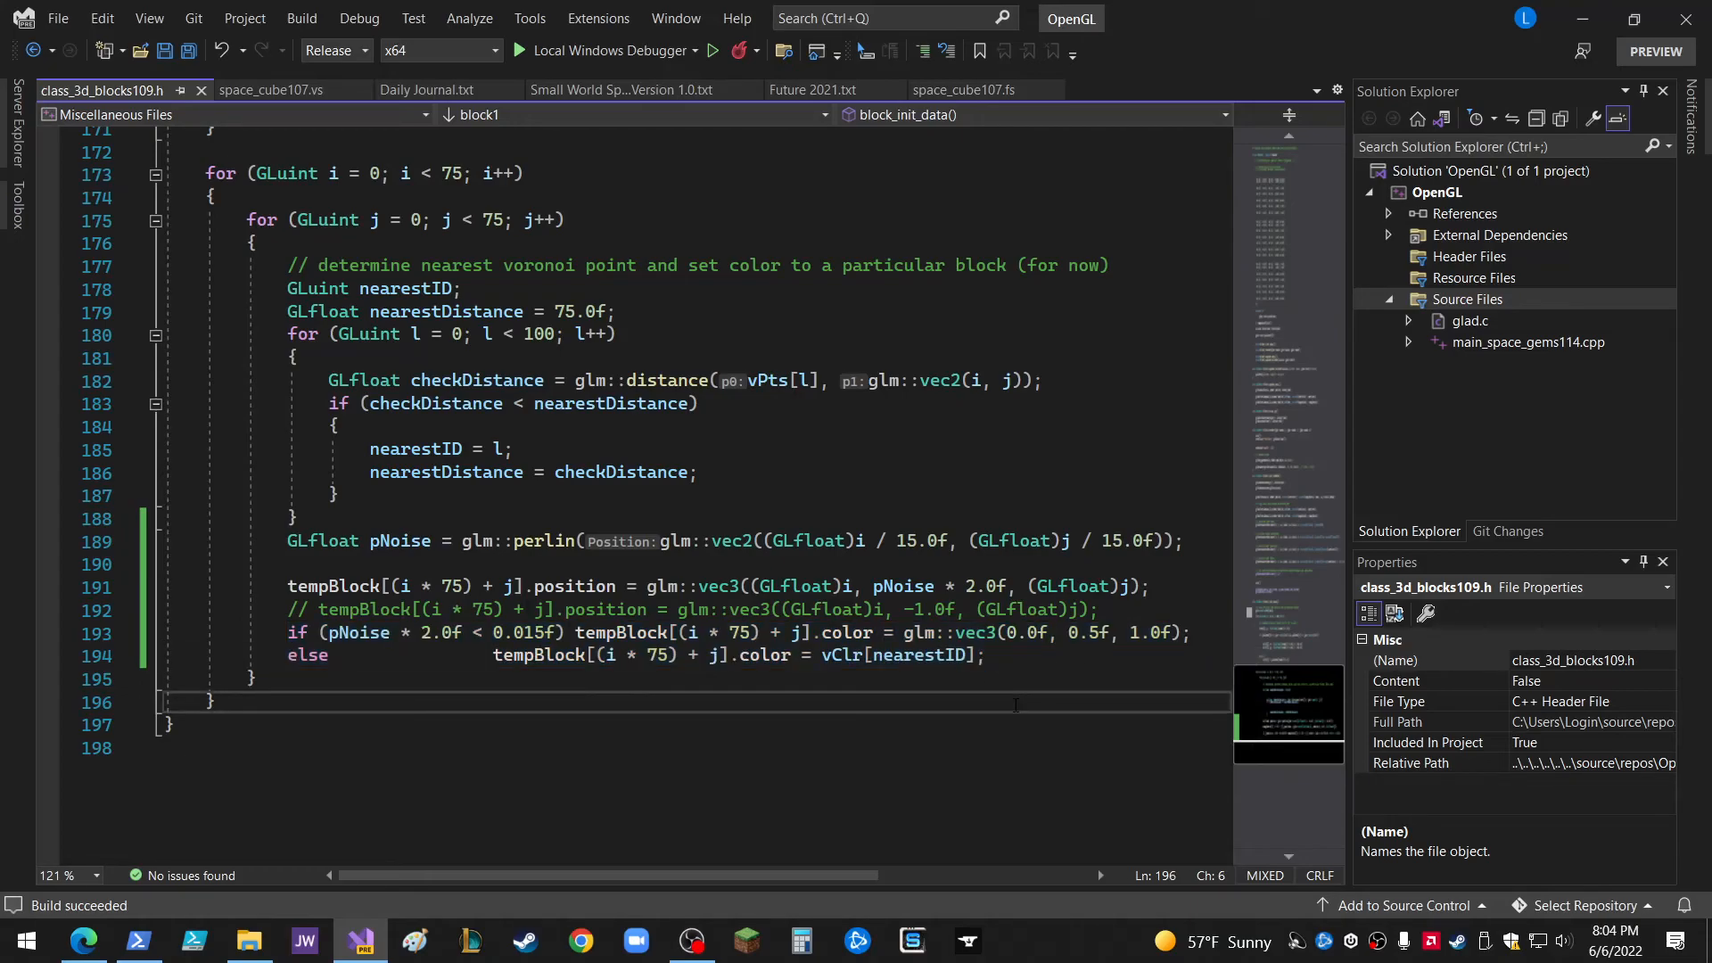
pyautogui.click(712, 50)
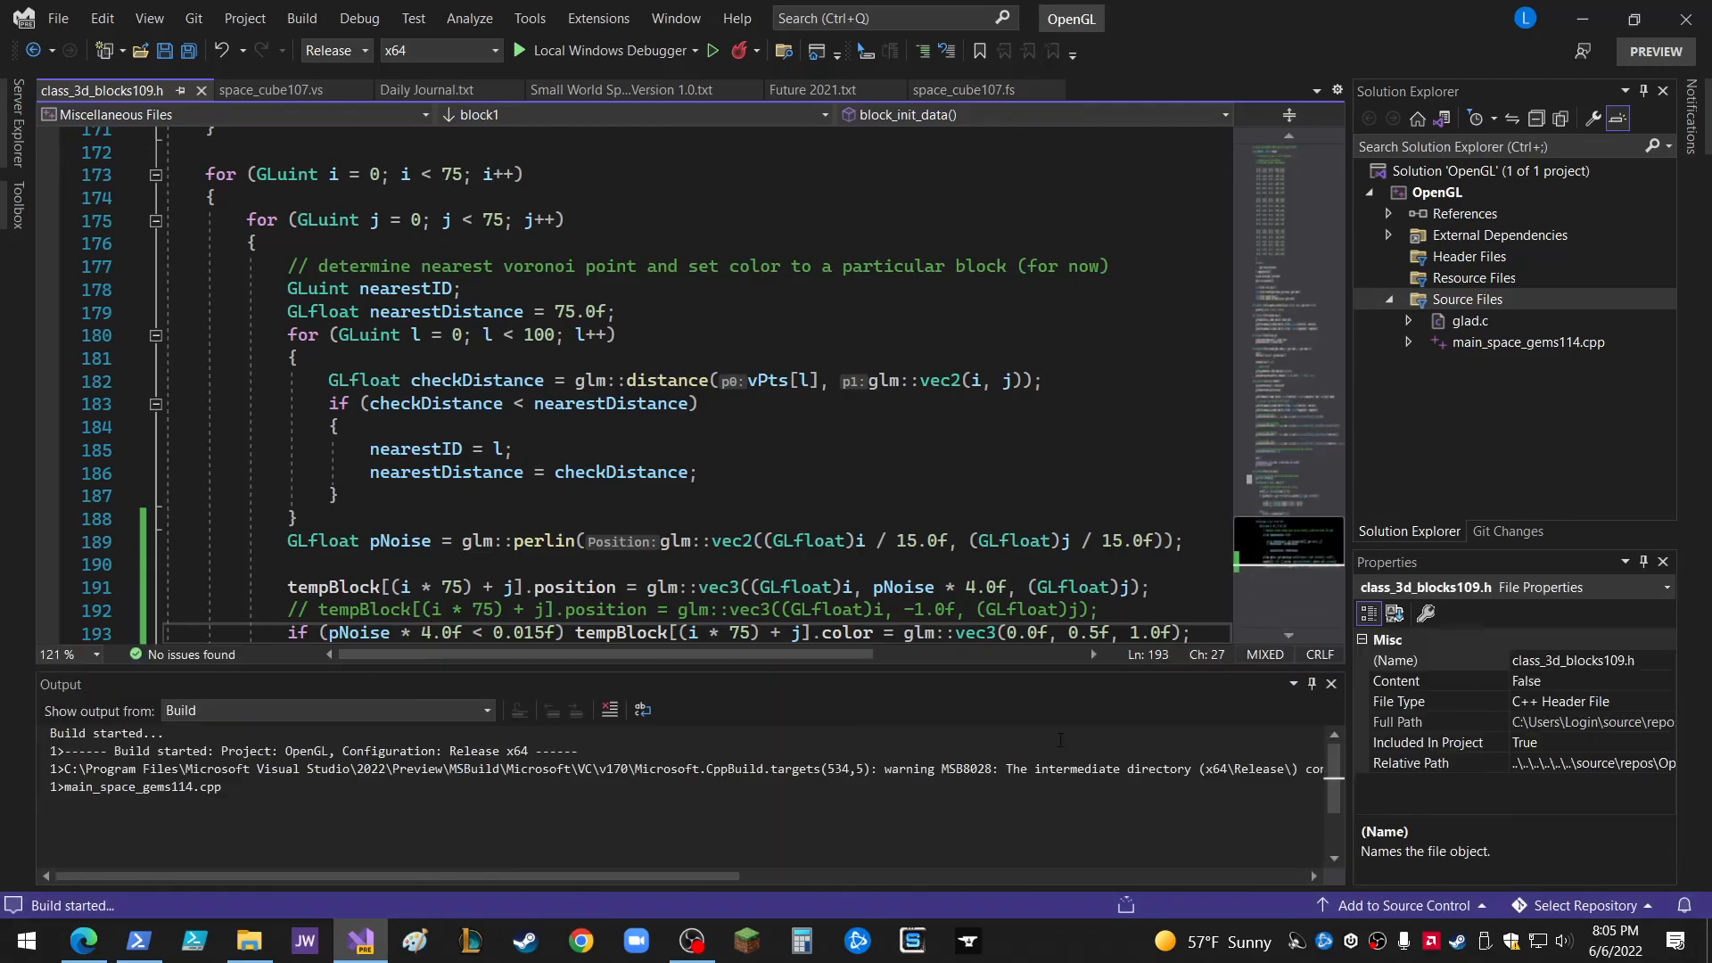
# Launch the Local Windows Debugger to rebuild and run with the 4.0f multiplier.
pyautogui.click(710, 50)
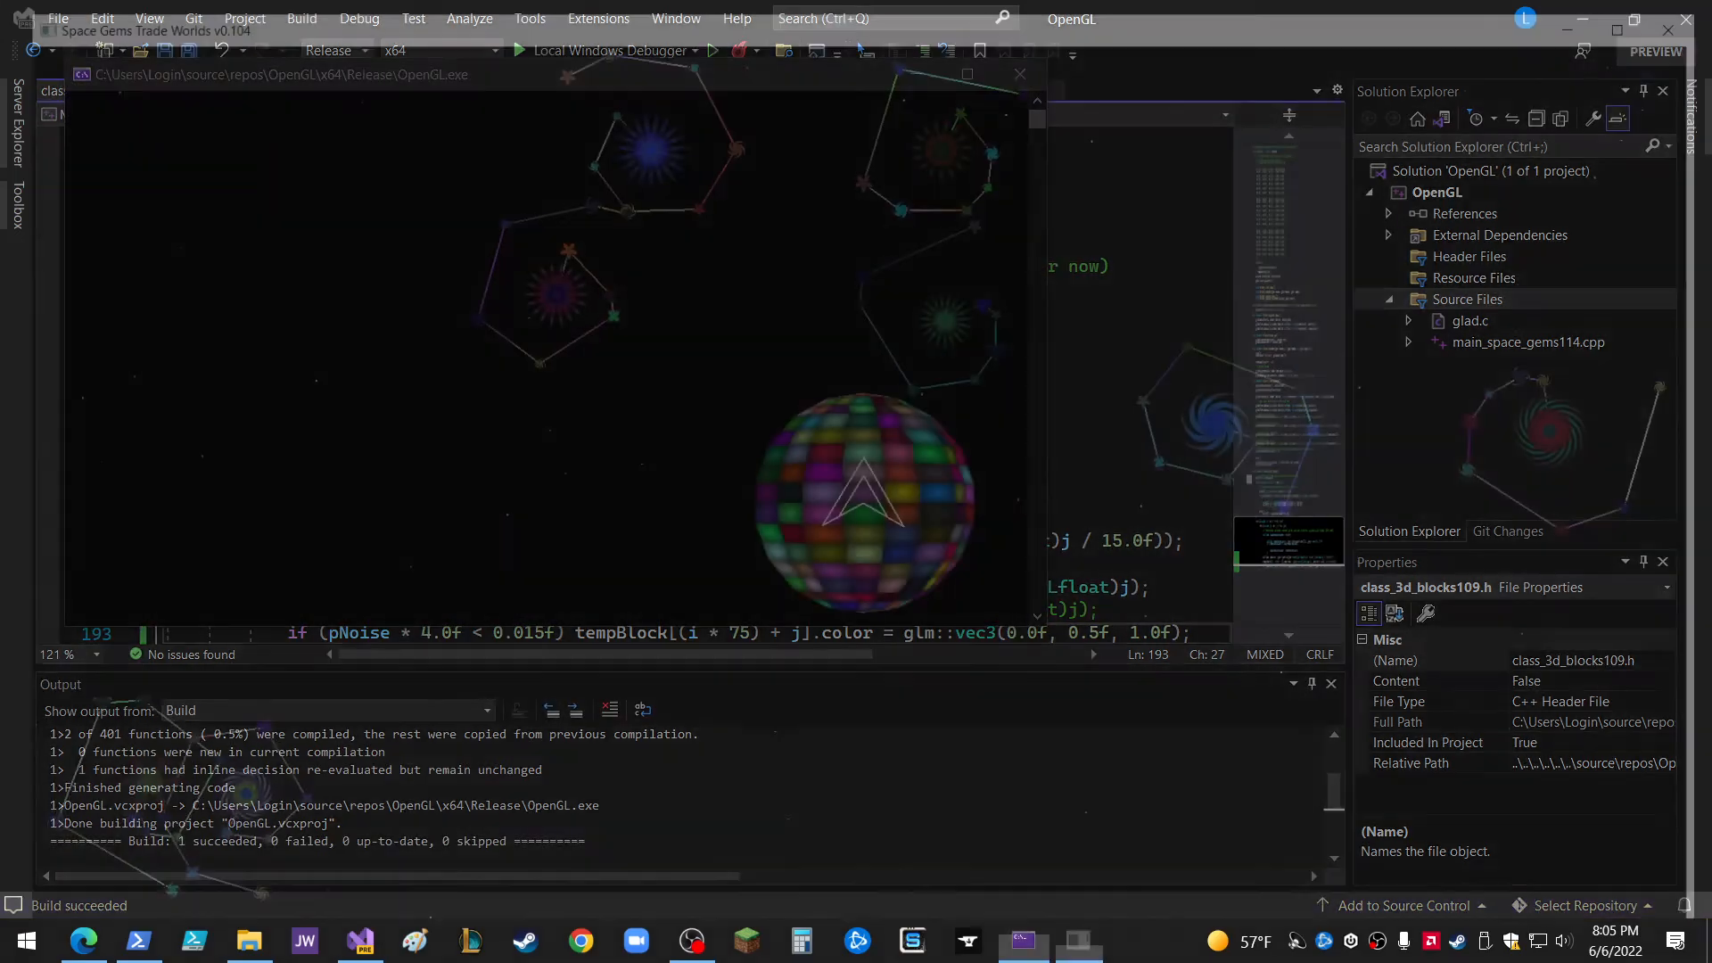